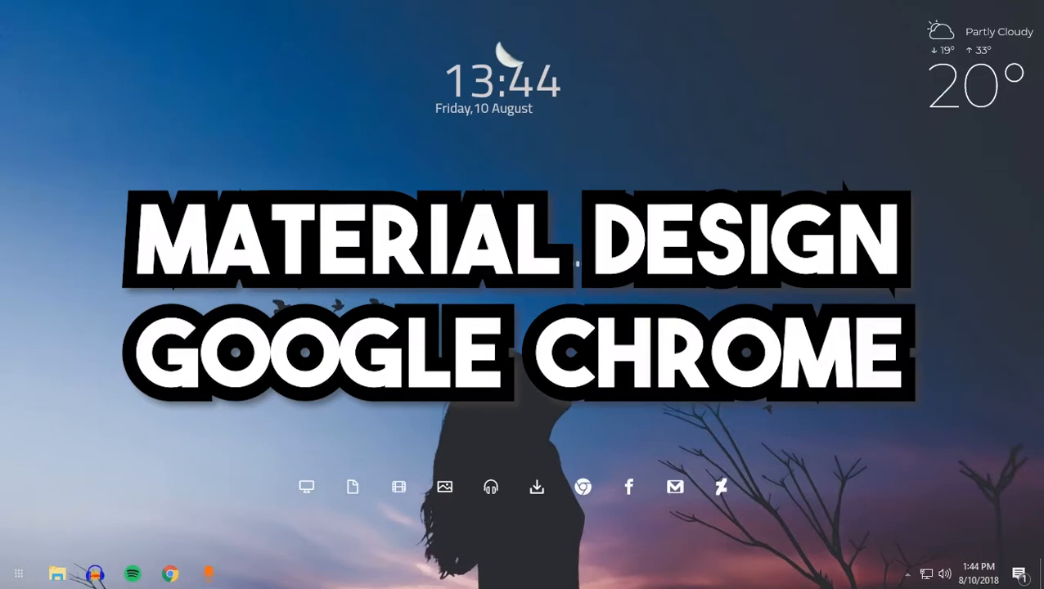
- Launch Chrome from the Windows taskbar onto the Google new tab page
{"action": "left_click", "coordinate": [170, 573]}
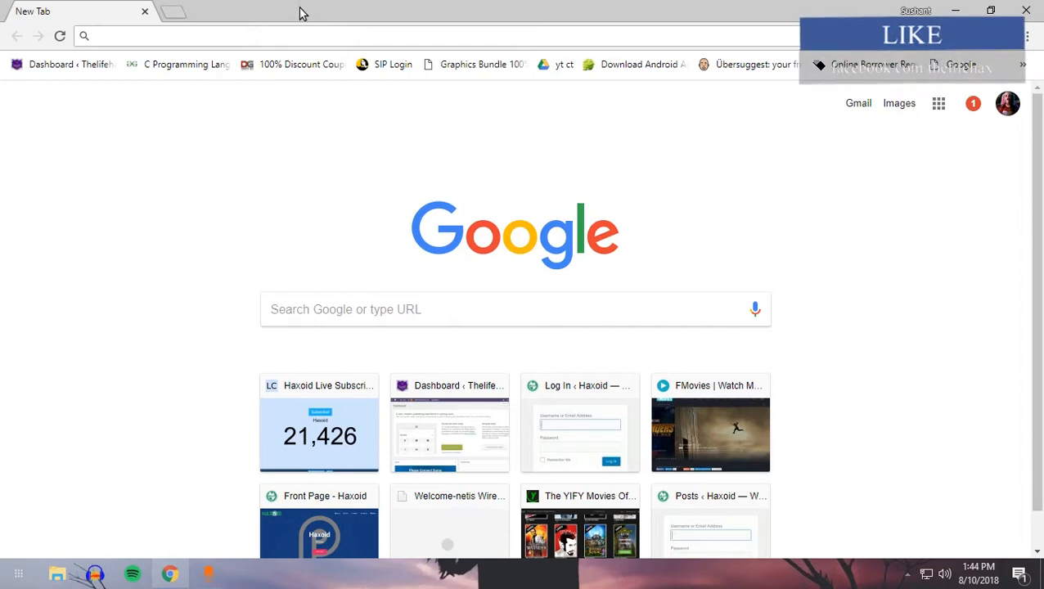
{"action": "mouse_move", "coordinate": [717, 134]}
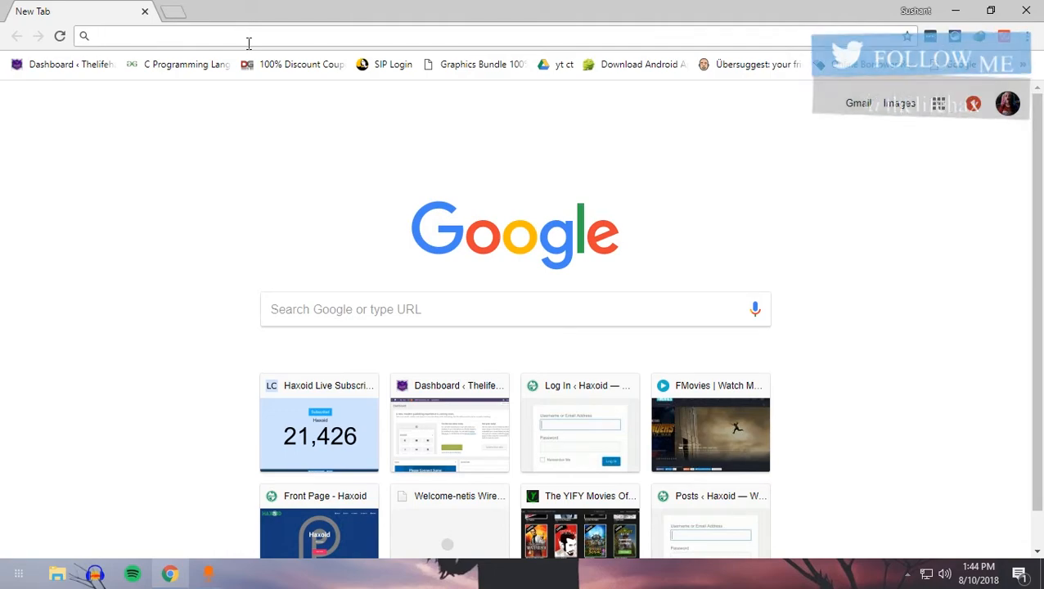
- Load the chrome://flags experimental features page from the address bar
{"action": "type", "text": "chrome://flags"}
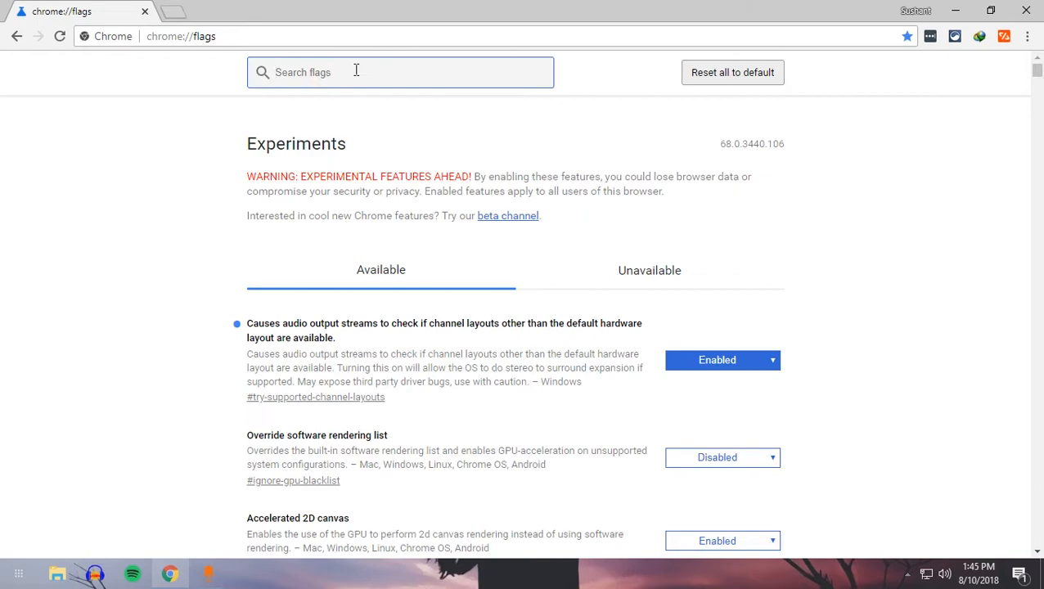
- Search 'ui layout' and set the UI Layout for top chrome flag to Refresh
{"action": "type", "text": "ui layout"}
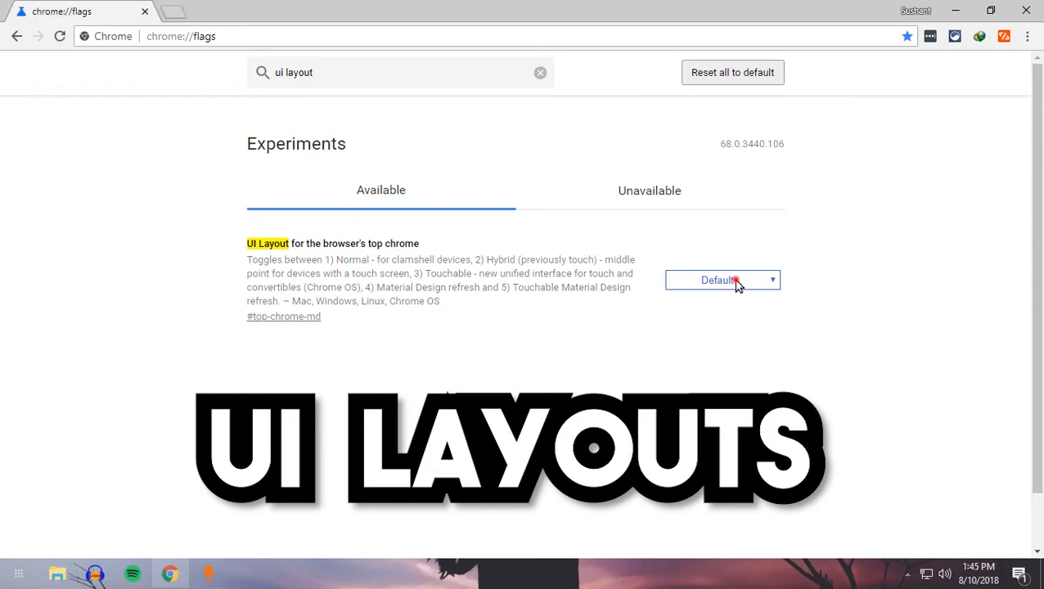
{"action": "left_click", "coordinate": [722, 280]}
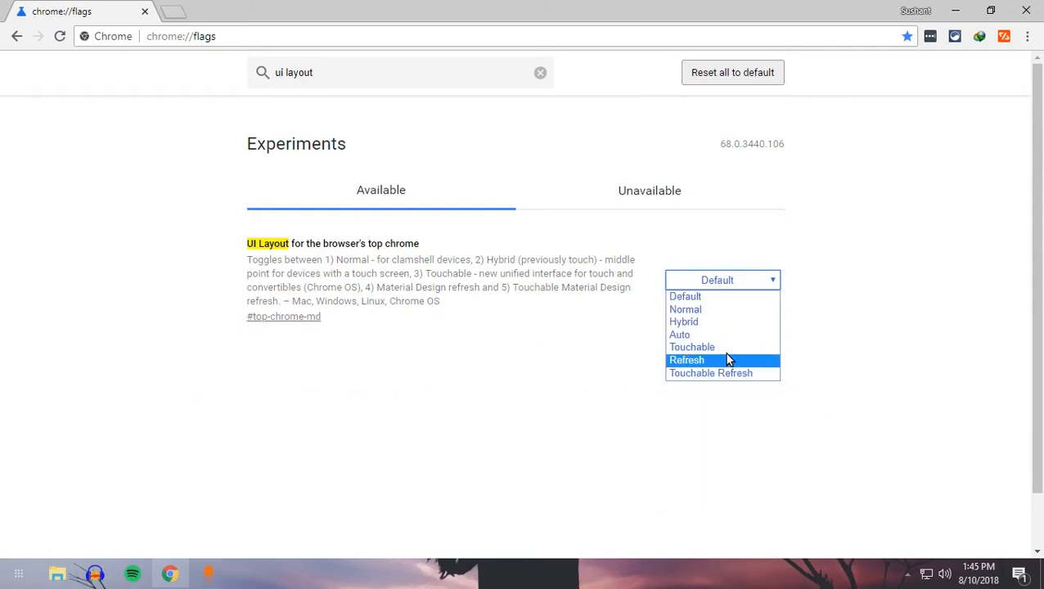
{"action": "mouse_move", "coordinate": [730, 373]}
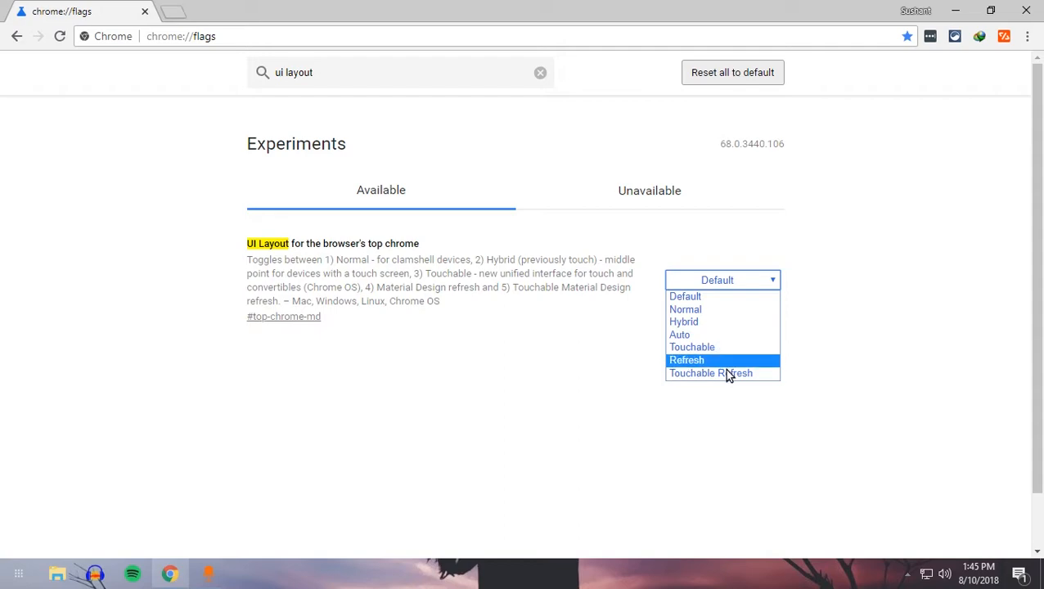
{"action": "mouse_move", "coordinate": [710, 373]}
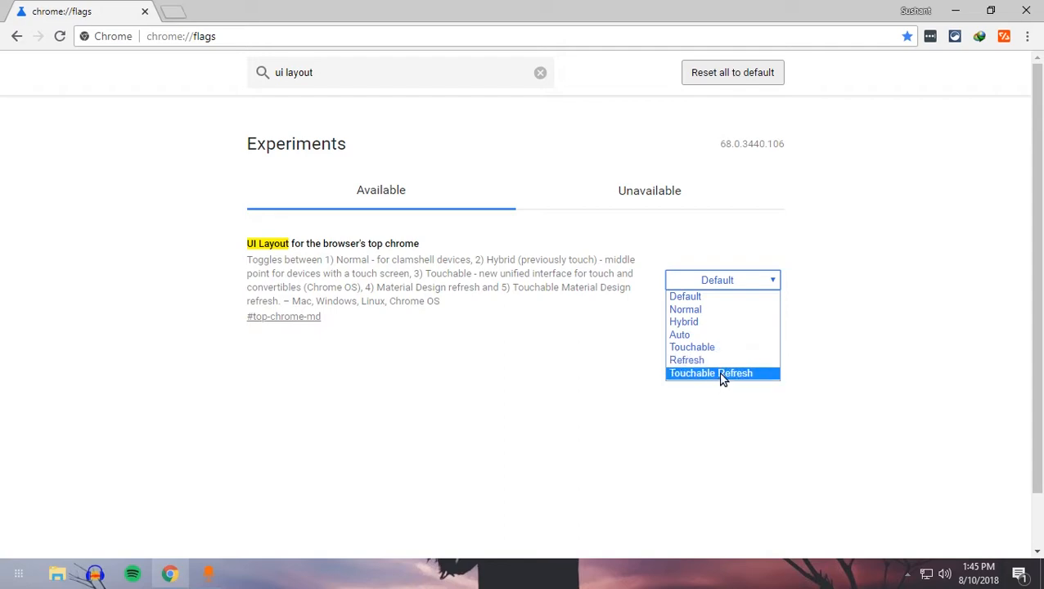
{"action": "mouse_move", "coordinate": [743, 383]}
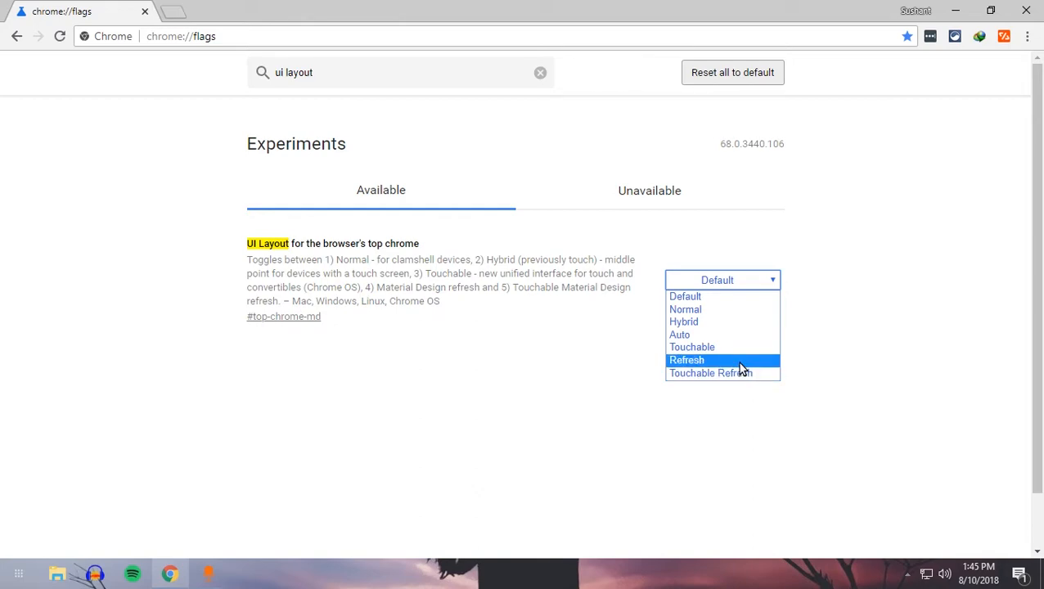
{"action": "left_click", "coordinate": [687, 360]}
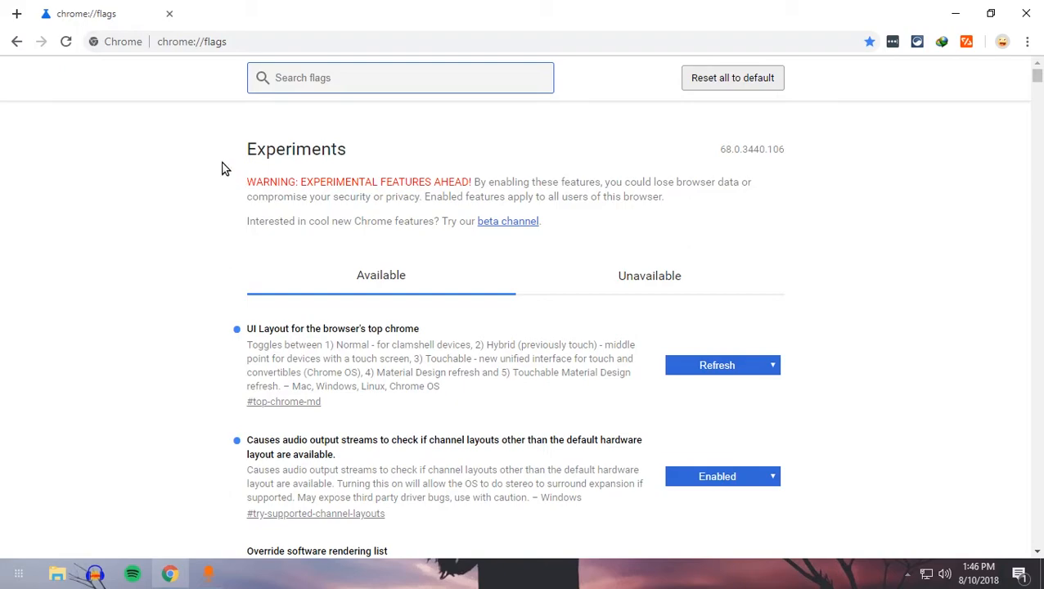
{"action": "mouse_move", "coordinate": [85, 23]}
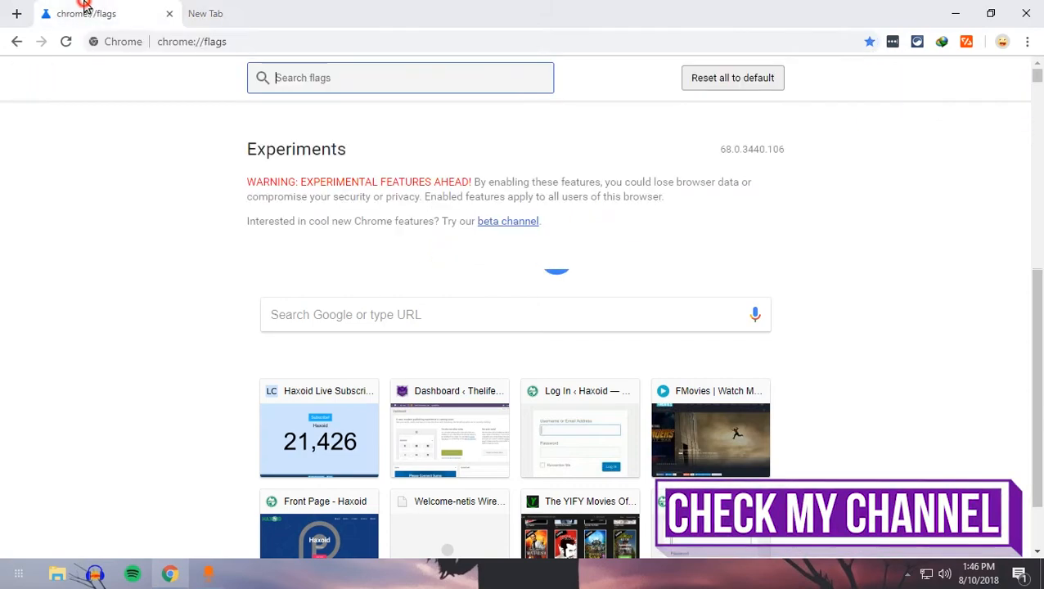
- Navigate a new tab to youtube.com to see the refreshed tab strip in use
{"action": "left_click", "coordinate": [229, 13]}
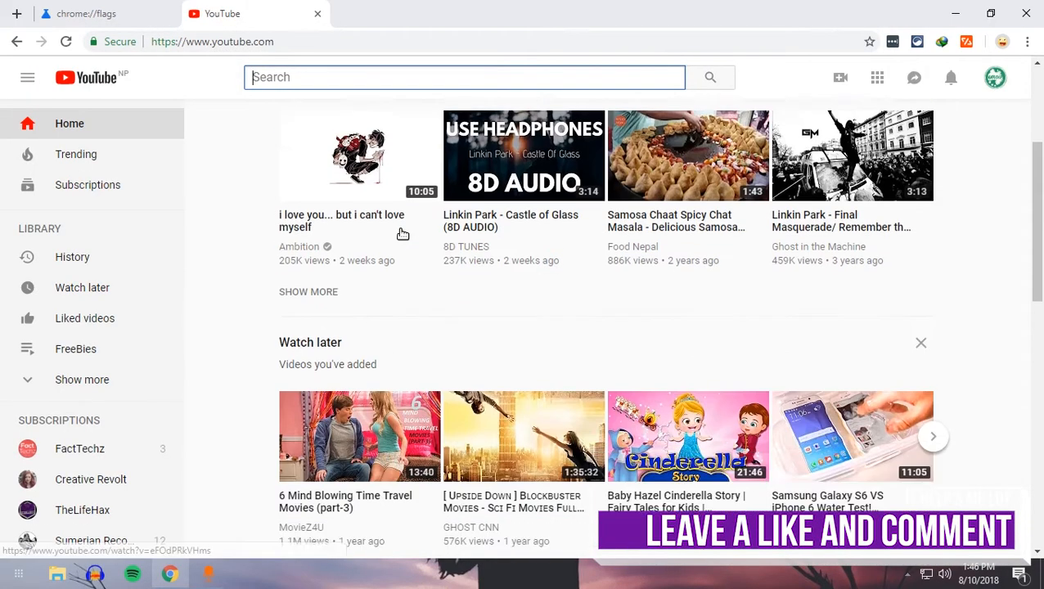
{"action": "scroll", "scroll_direction": "down", "scroll_amount": 3}
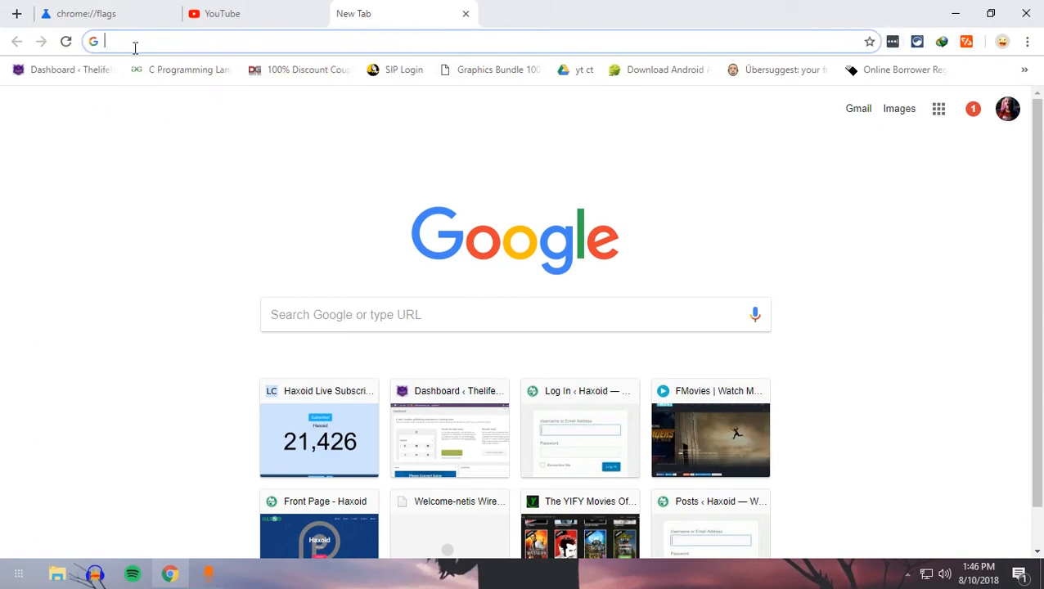
{"action": "mouse_move", "coordinate": [1002, 42]}
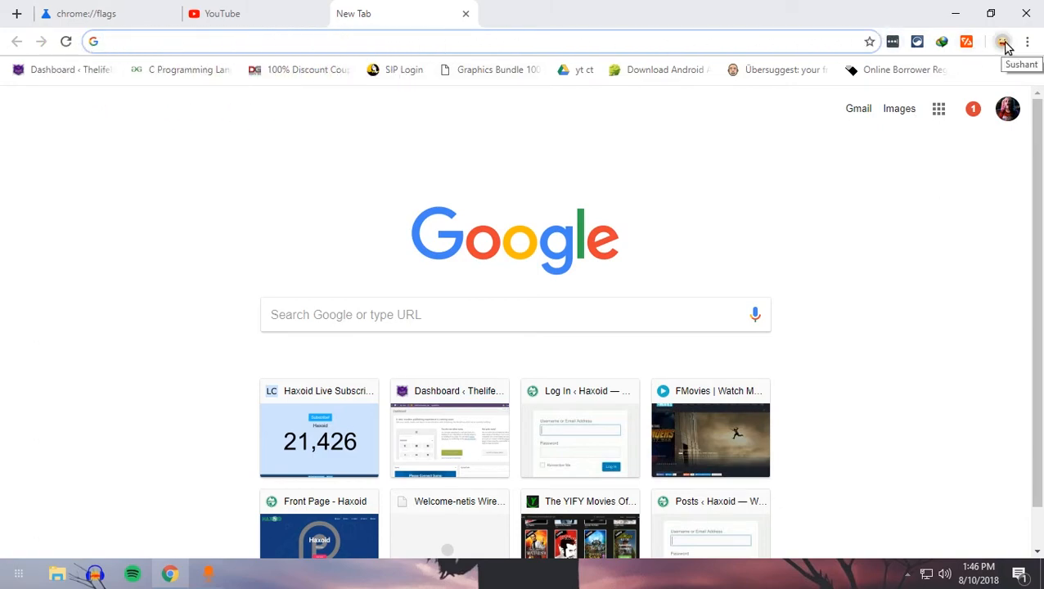
- View the redesigned profile menu, then return to the chrome://flags tab
{"action": "left_click", "coordinate": [1003, 43]}
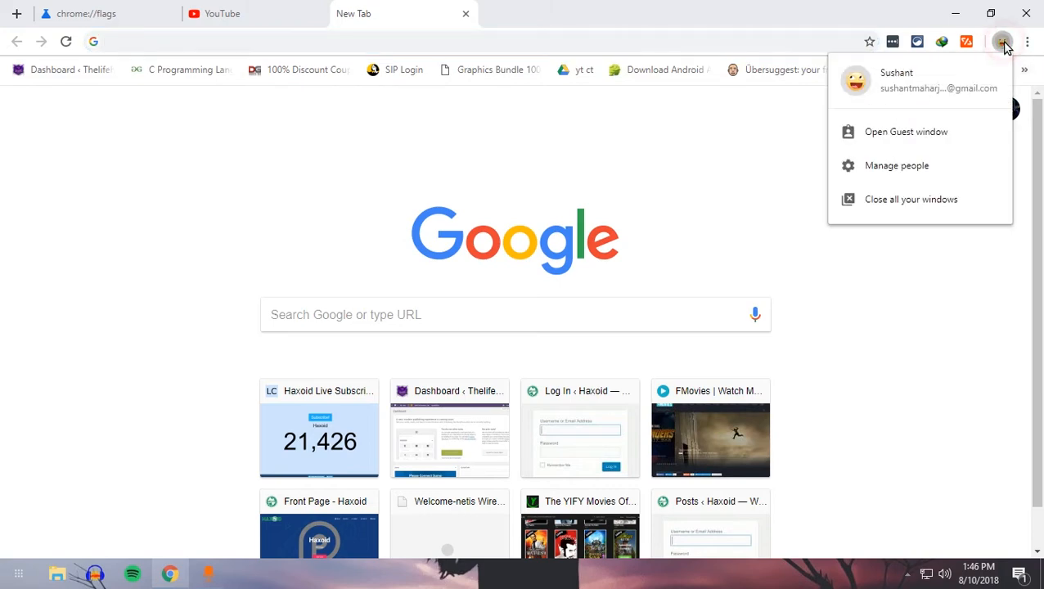
{"action": "mouse_move", "coordinate": [949, 131]}
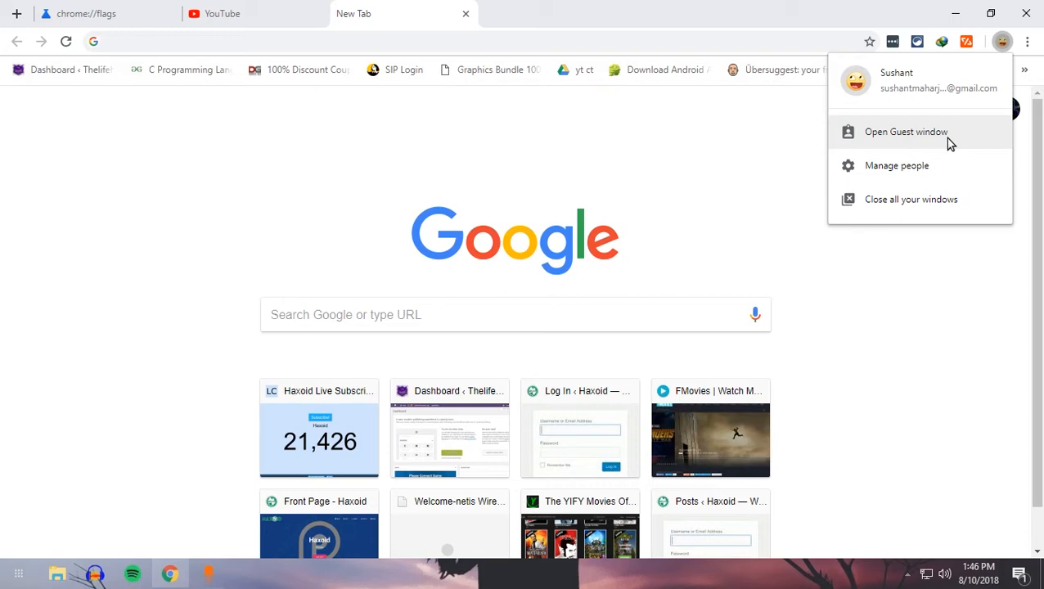
{"action": "mouse_move", "coordinate": [952, 144]}
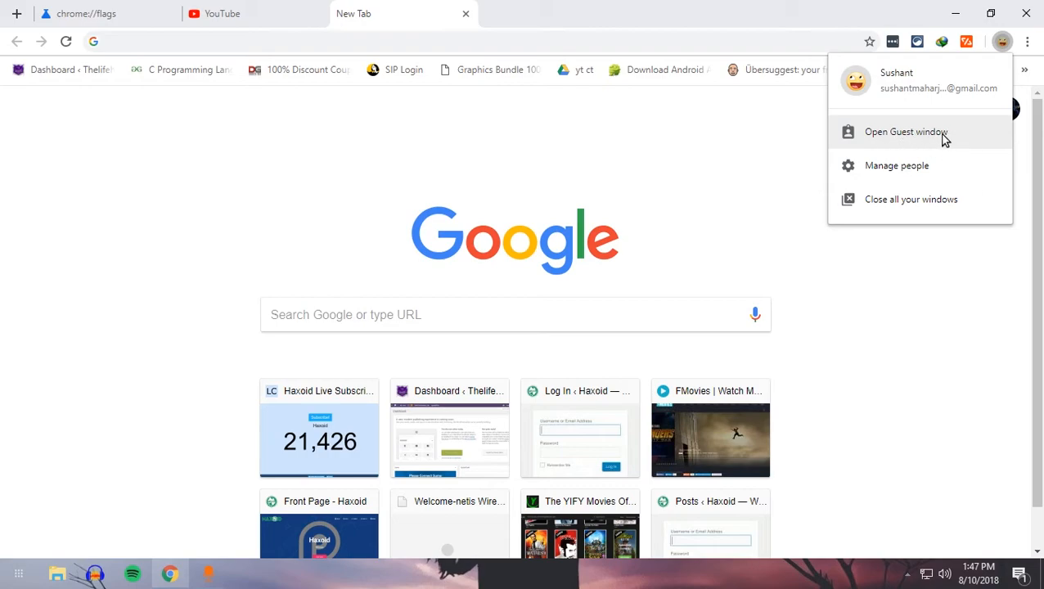
{"action": "mouse_move", "coordinate": [975, 154]}
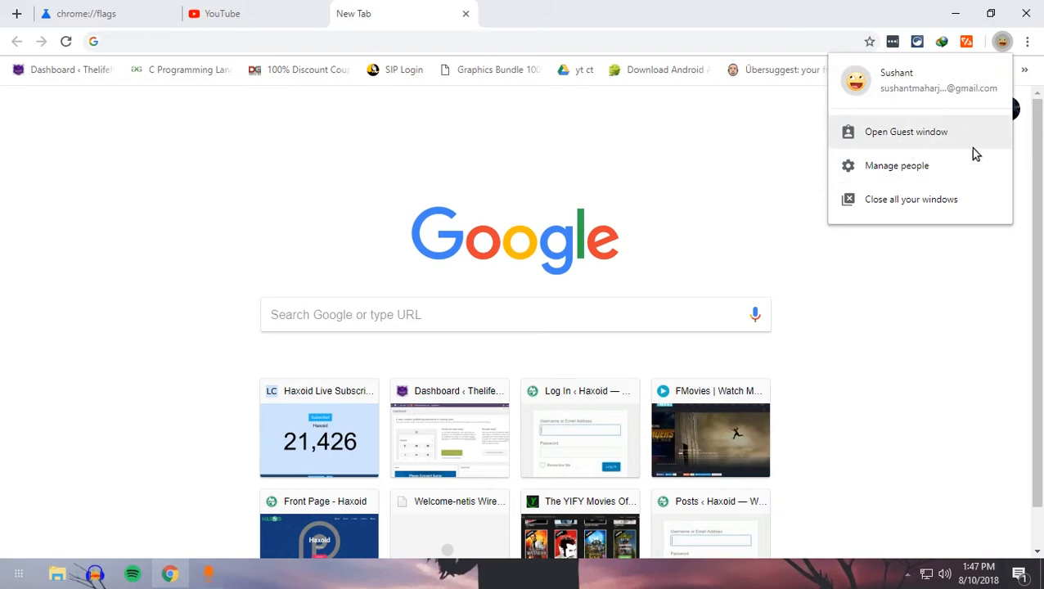
{"action": "left_click", "coordinate": [85, 13]}
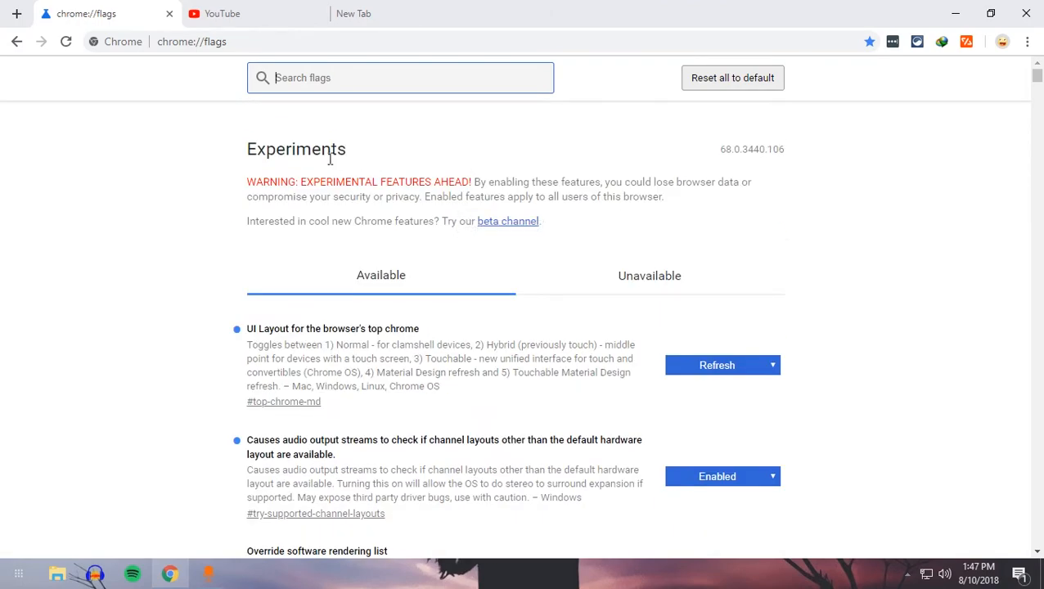
{"action": "scroll", "scroll_direction": "down", "scroll_amount": 3}
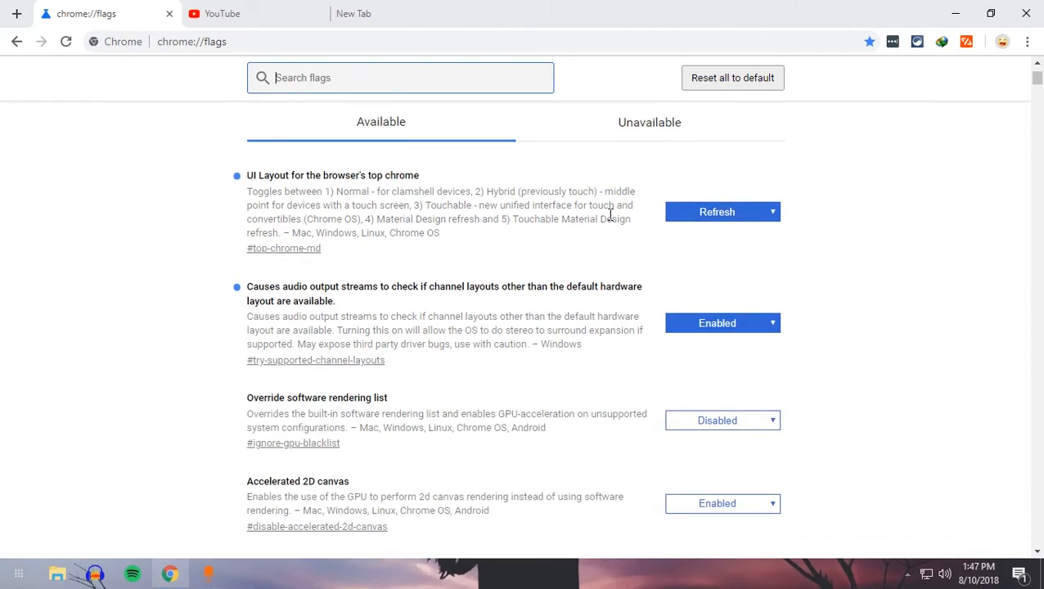
{"action": "left_click", "coordinate": [354, 13]}
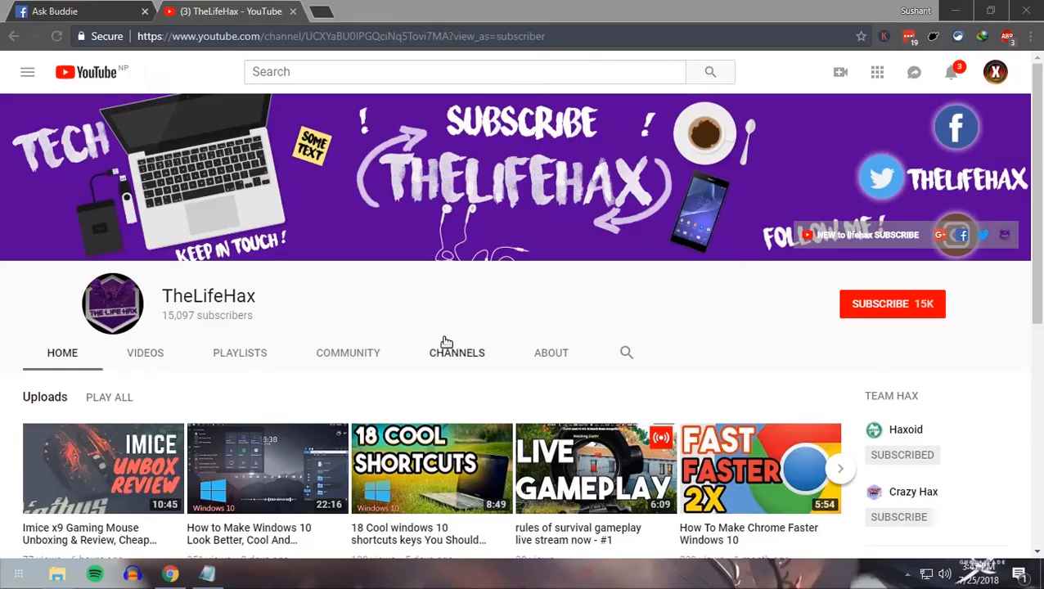
{"action": "mouse_move", "coordinate": [87, 288]}
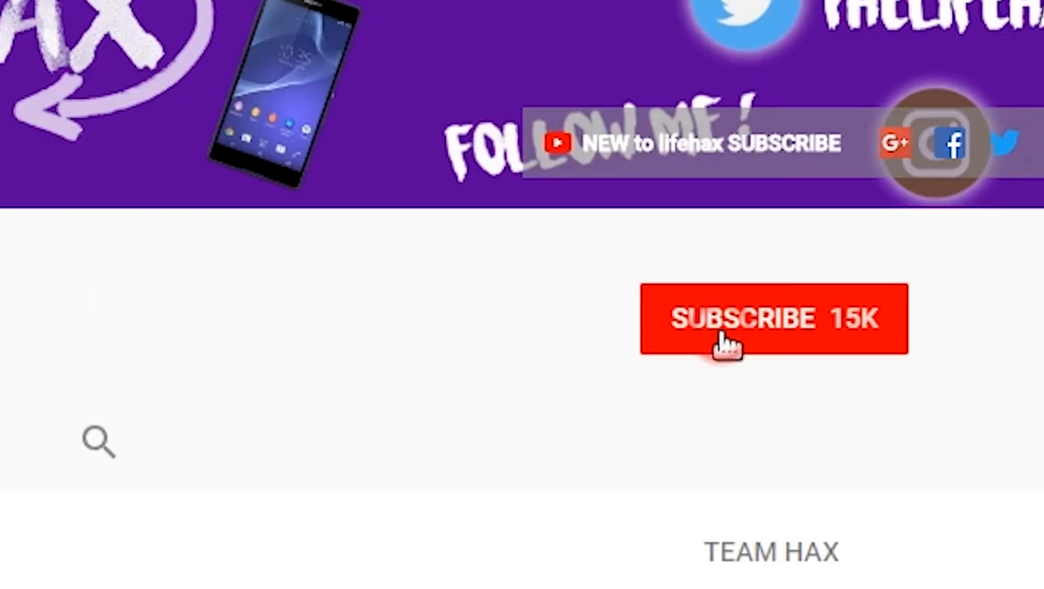
- Subscribe to the TheLifeHax YouTube channel
{"action": "left_click", "coordinate": [773, 318]}
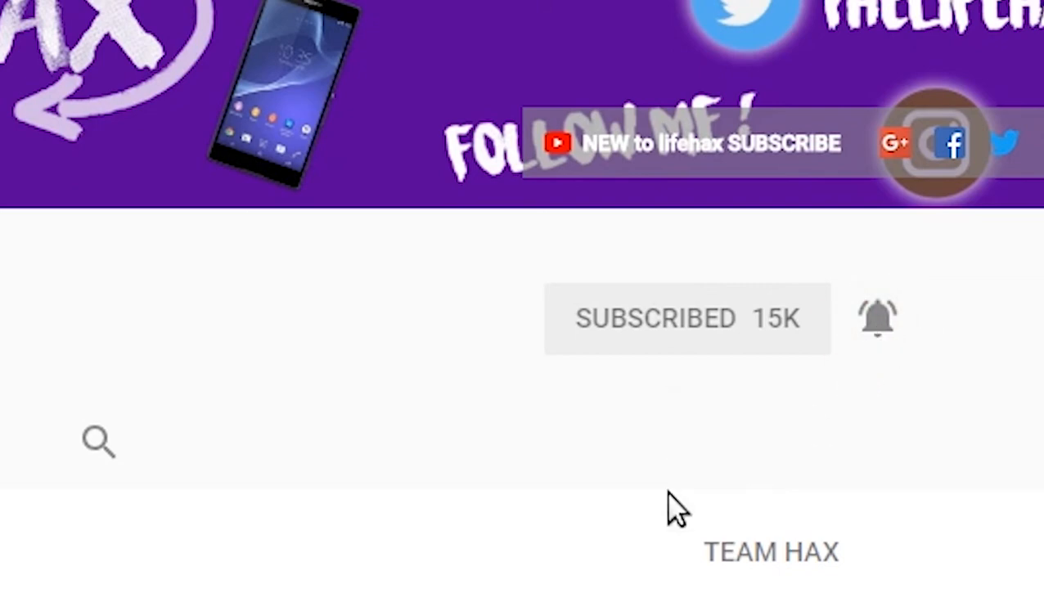
{"action": "mouse_move", "coordinate": [336, 569]}
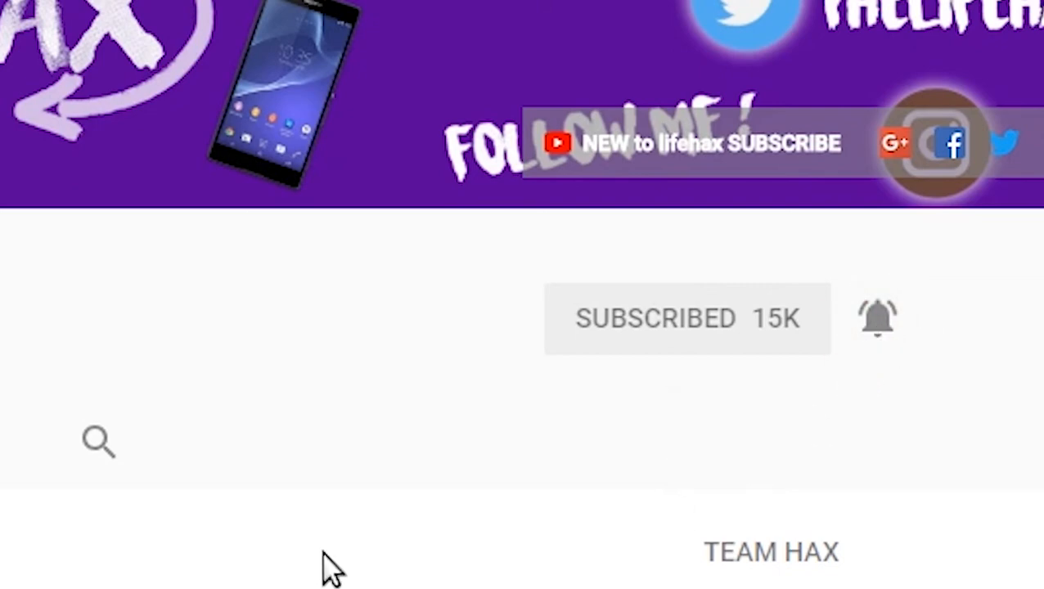